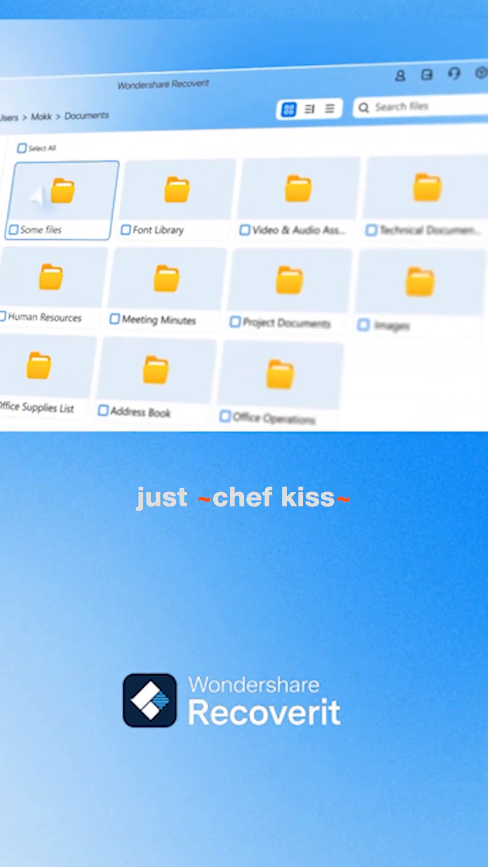
Dismiss the 'Scan completed' notice to reveal the list of found video files
double_click(57, 188)
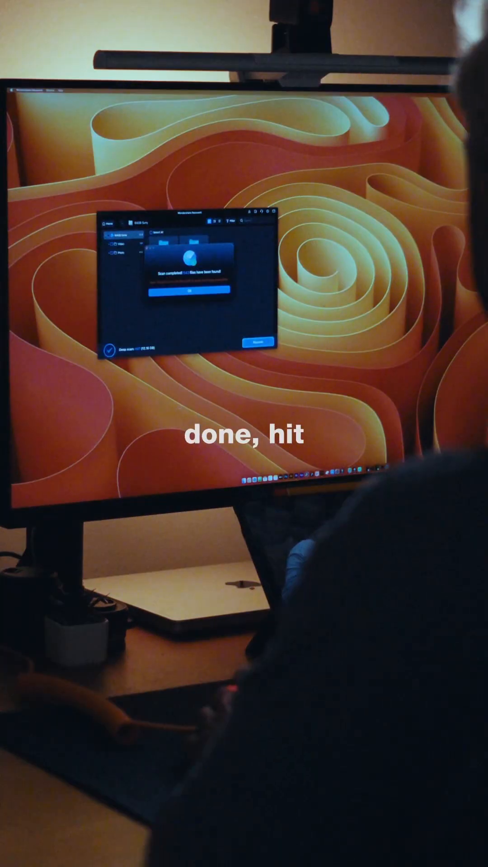
click(187, 292)
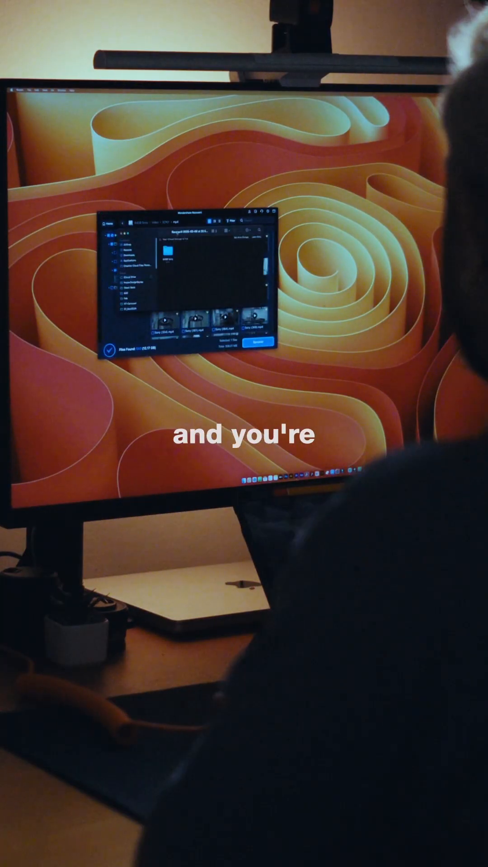